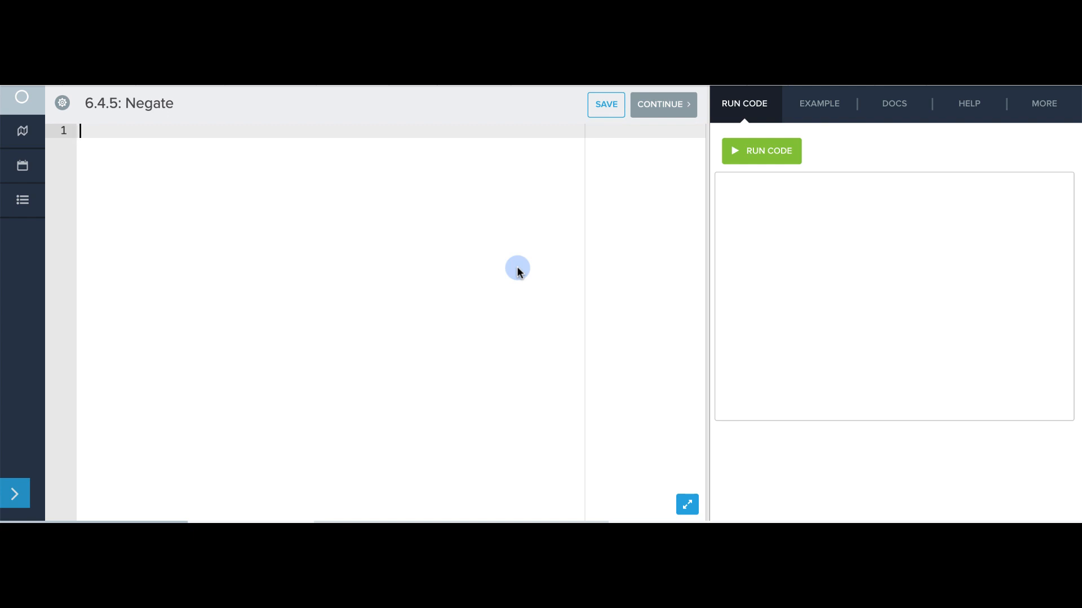
Write def negate(x): with body print (-x), followed by a negate(5) call
type("de")
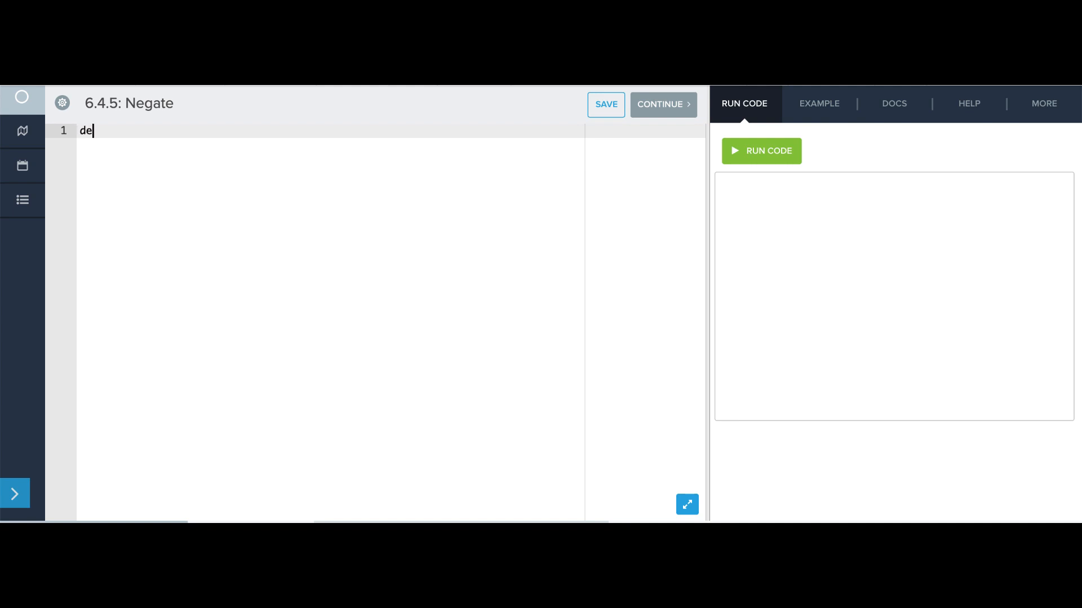
type("f negate")
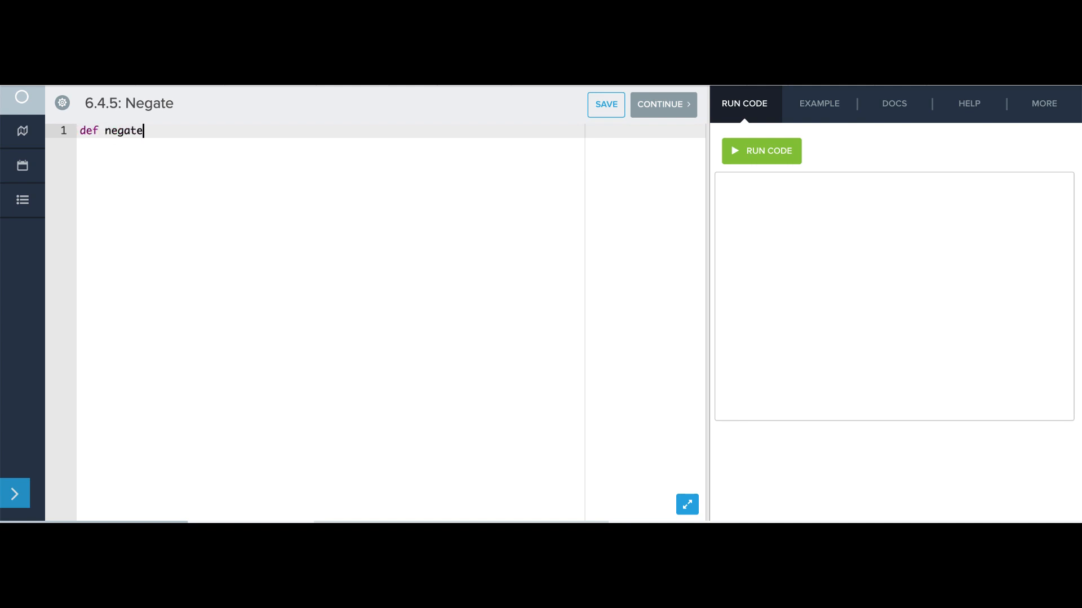
type("(x")
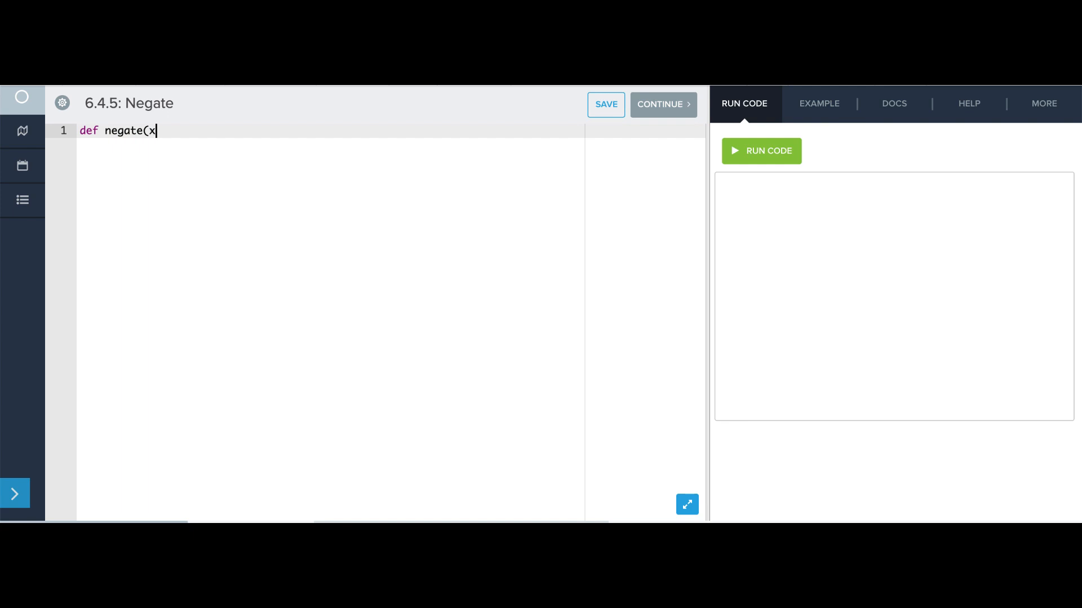
type("):")
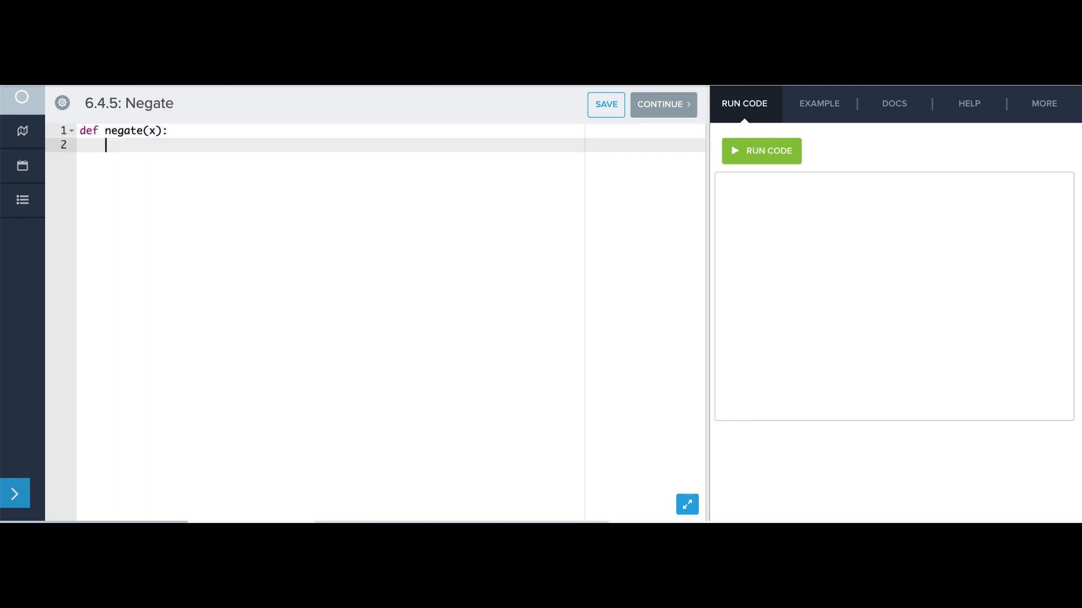
type("print")
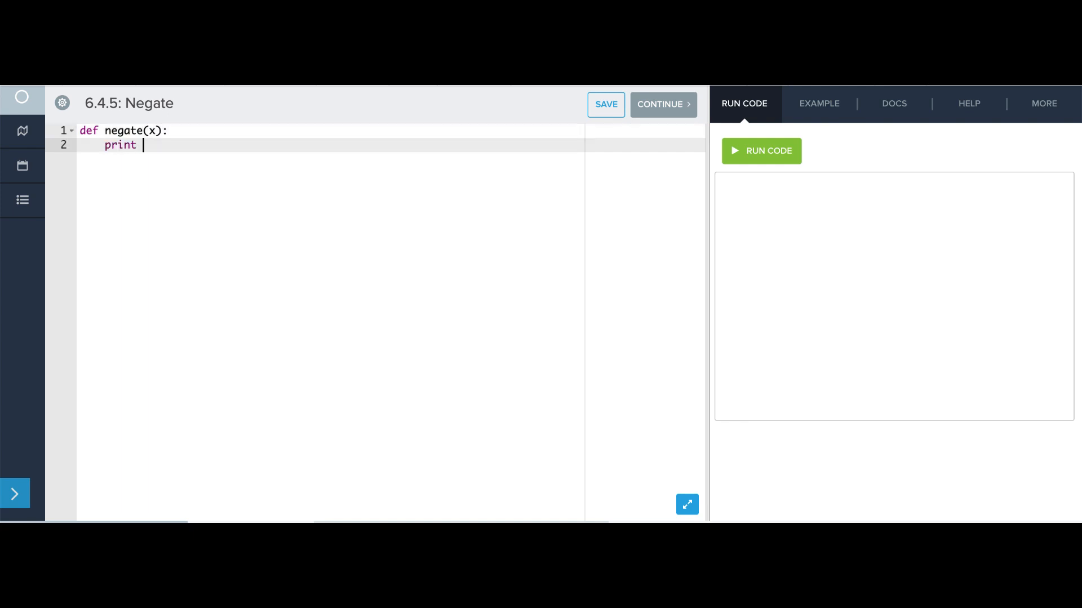
type("(-x)")
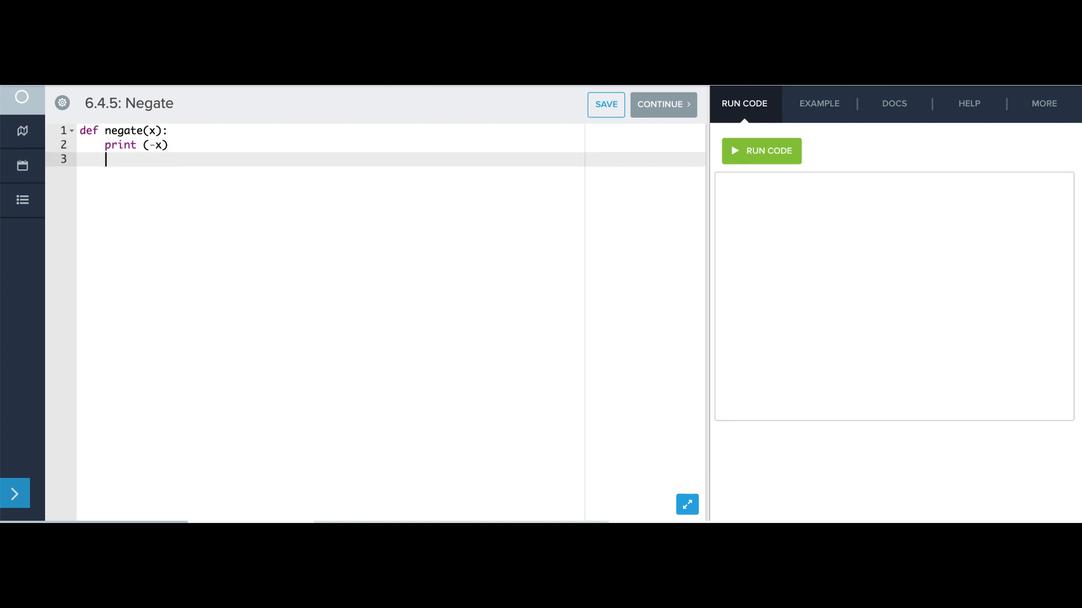
type("negate(5")
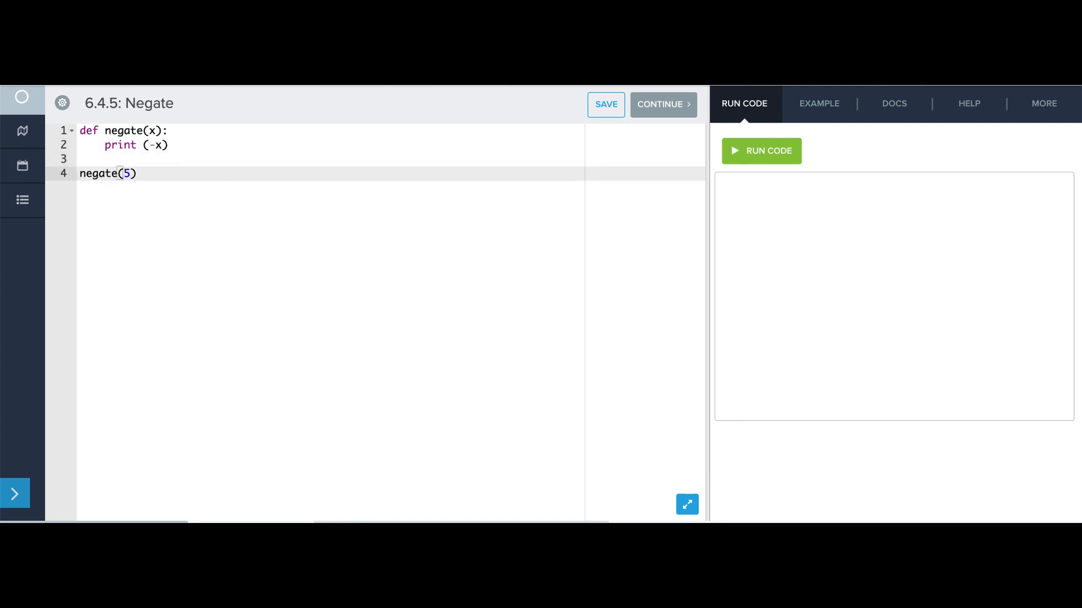
Run the program so the output shows -5
left_click(761, 150)
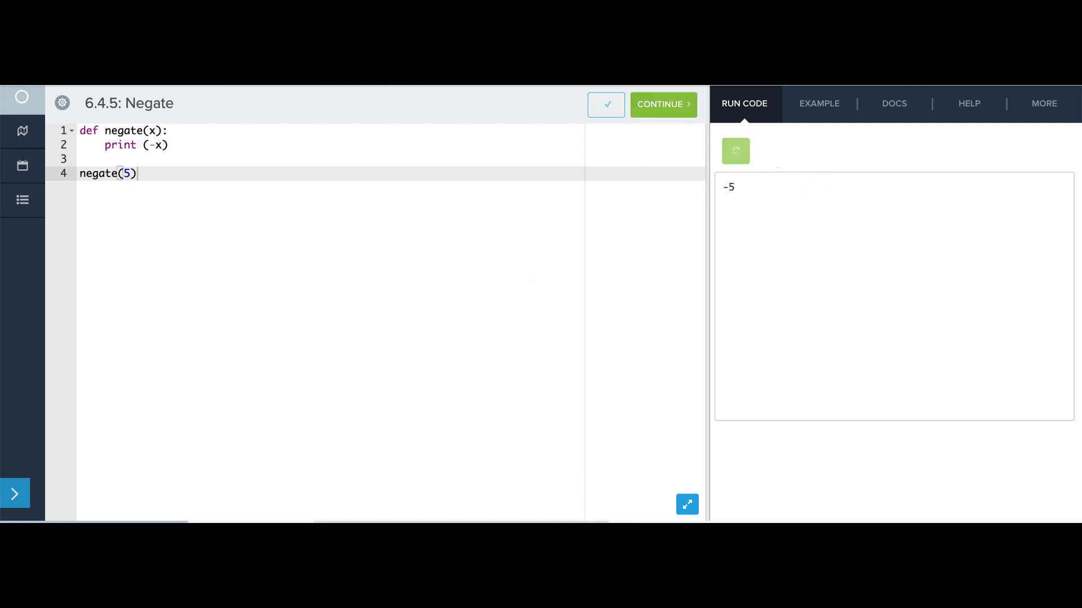
mouse_move(771, 150)
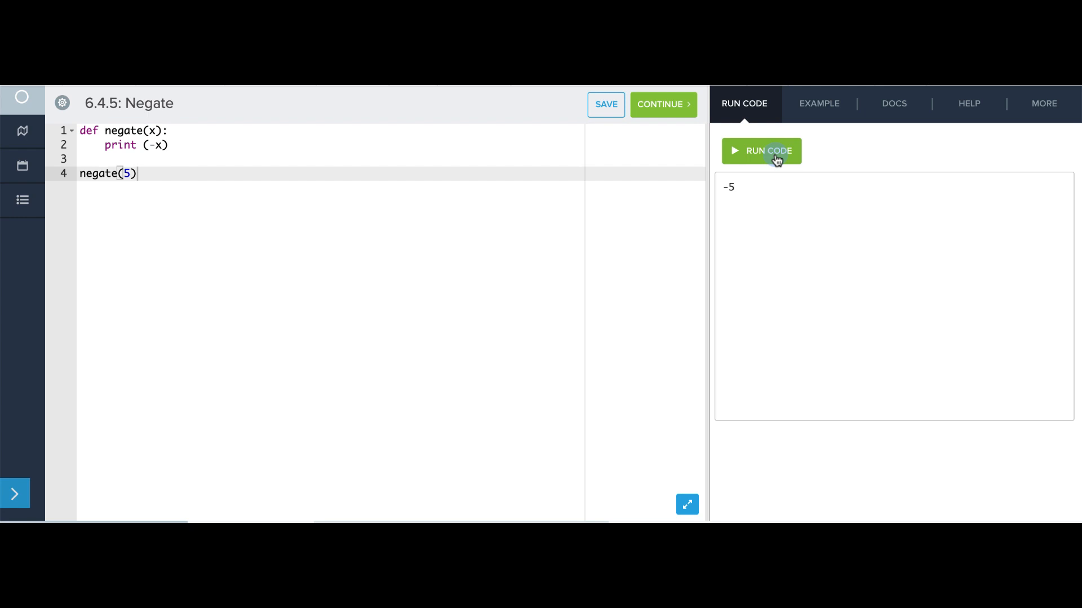
Change line 4 to print (negate(5)) and run, outputting -5 then None
type("print (")
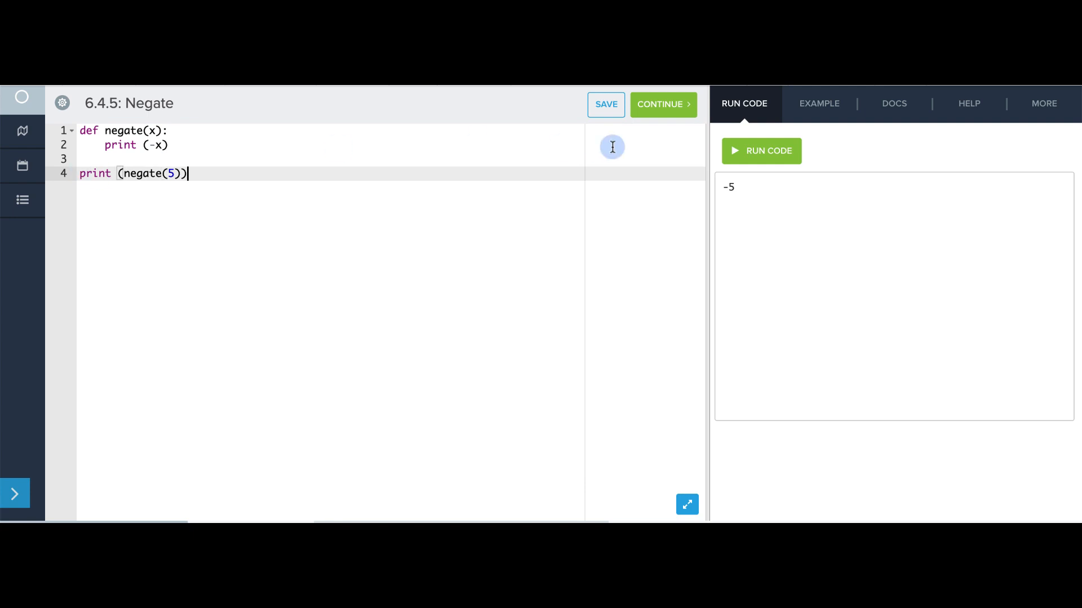
left_click(761, 150)
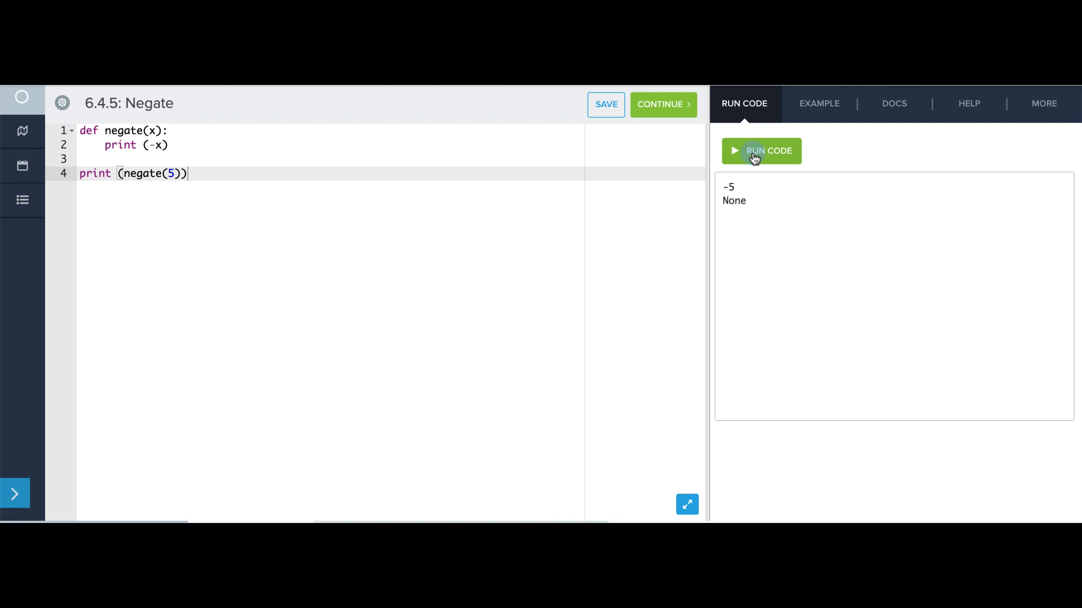
mouse_move(755, 211)
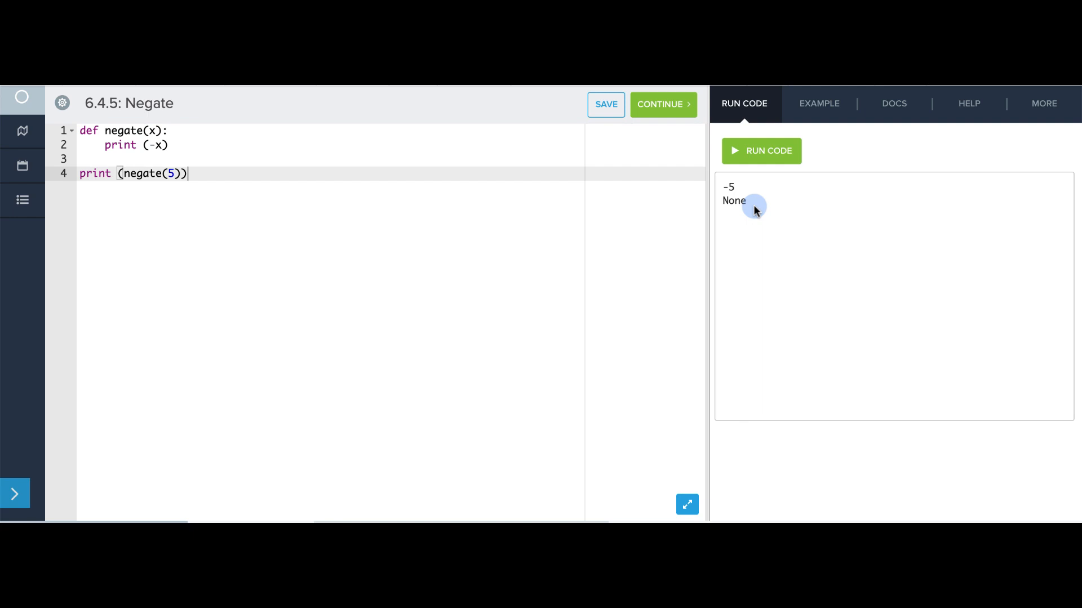
mouse_move(327, 183)
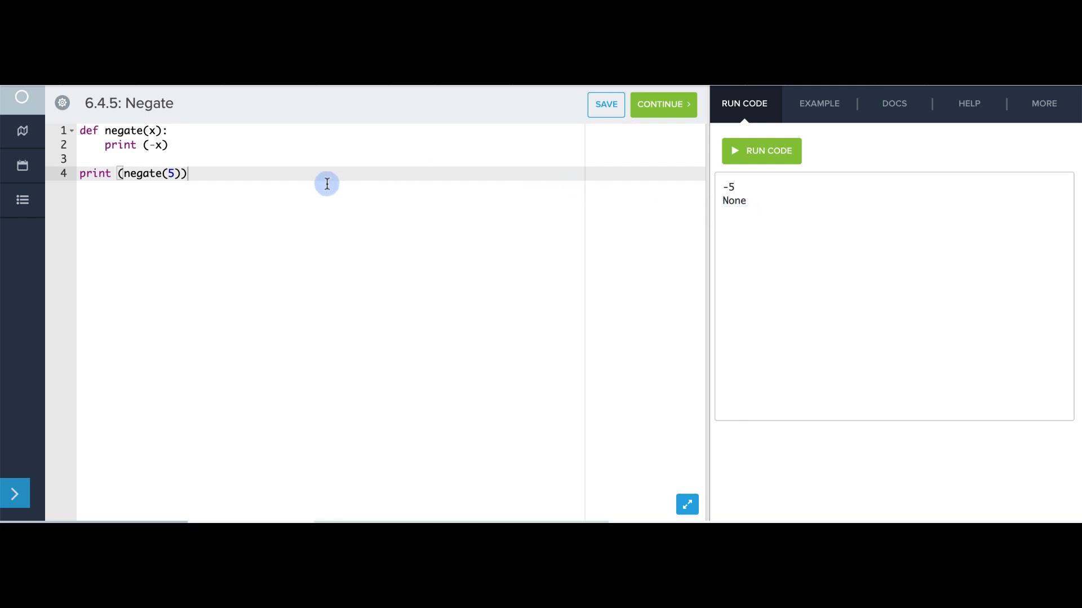
Replace print with return -x in the function and run, outputting only -5
double_click(120, 145)
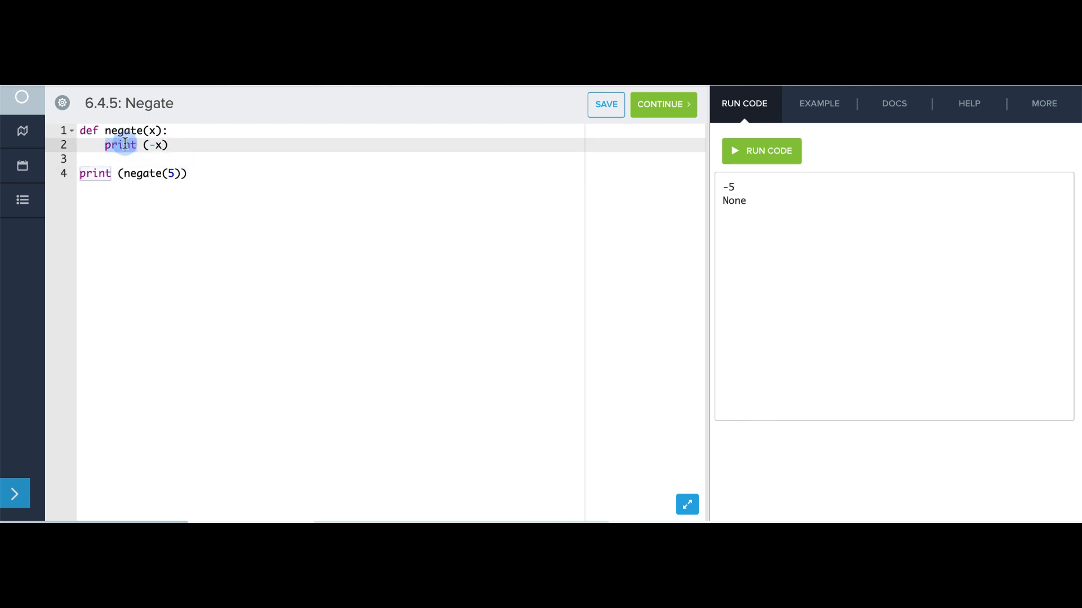
type("return")
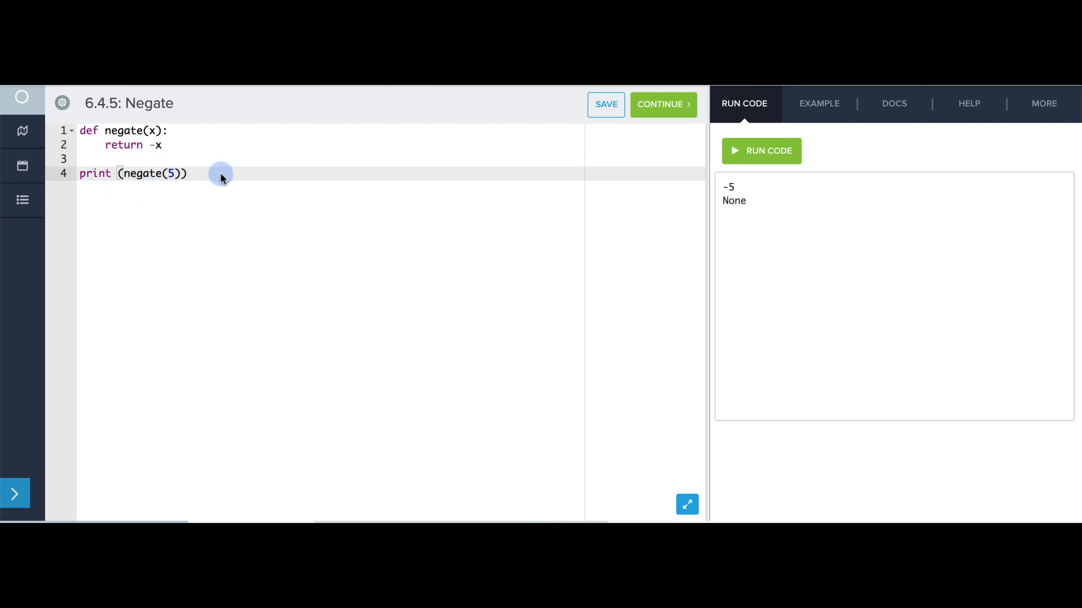
left_click(761, 149)
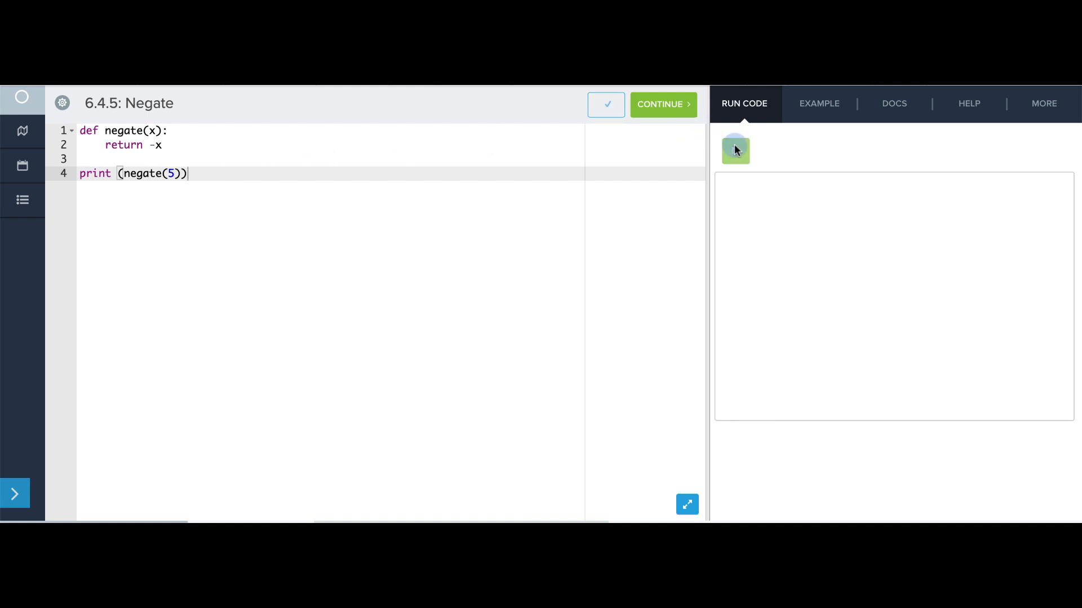
left_click(735, 150)
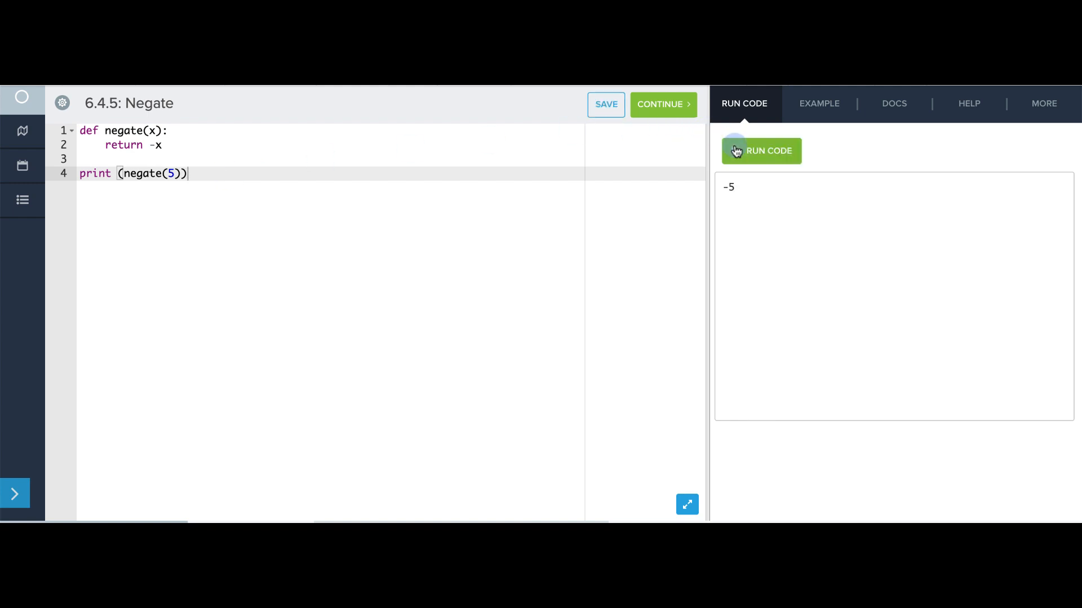